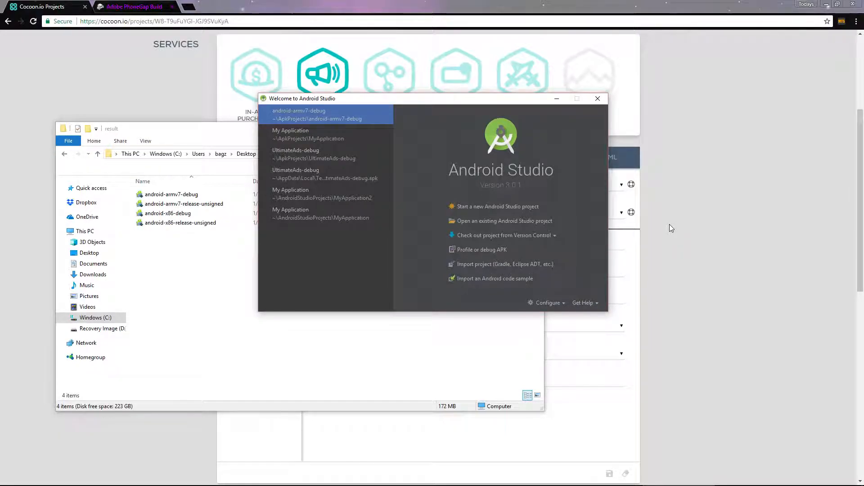
pyautogui.moveTo(497, 253)
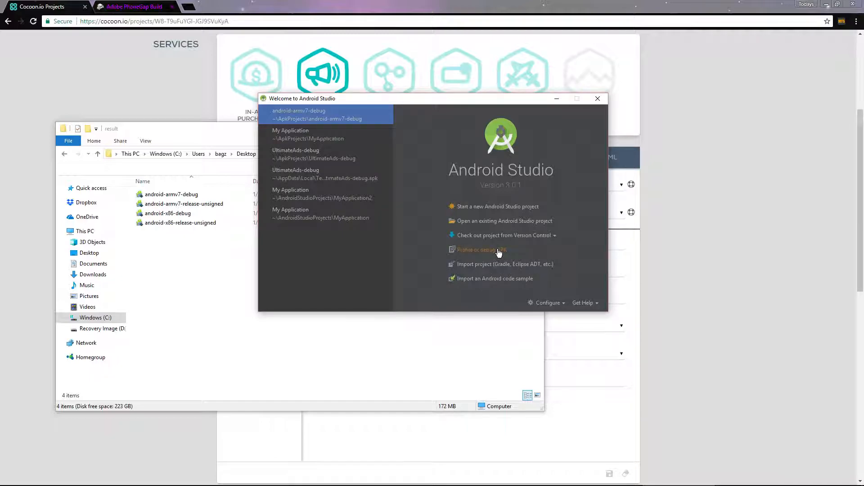
# Open C2/result/android-armv7-debug.apk for profiling, reusing the existing project folder.
pyautogui.click(480, 250)
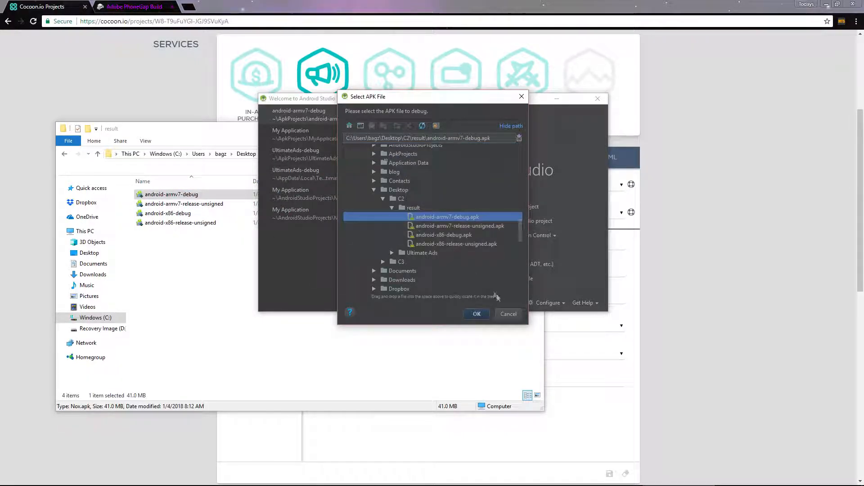
pyautogui.click(476, 314)
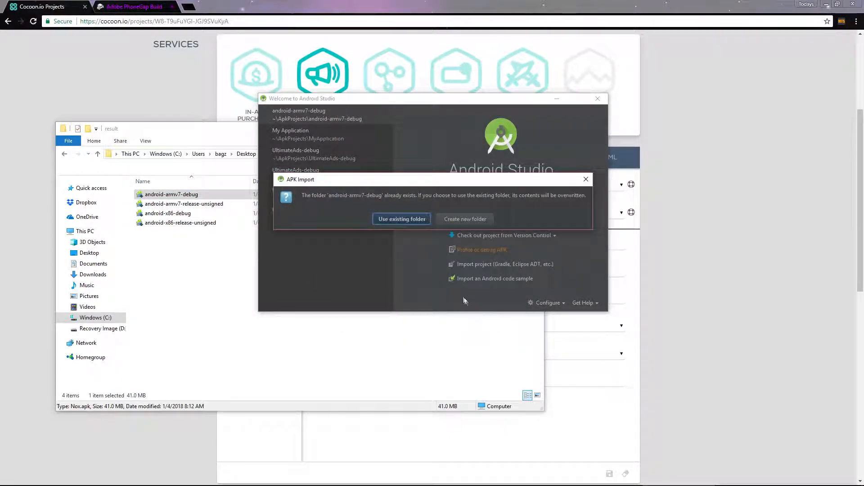
pyautogui.click(400, 219)
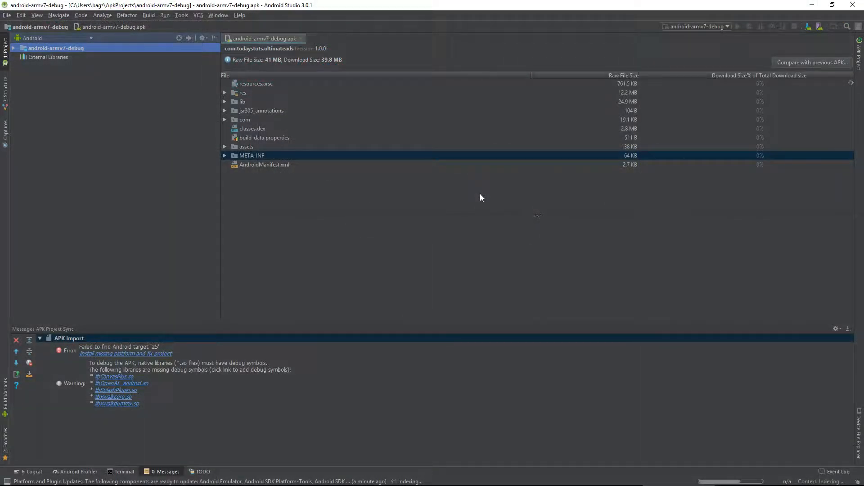
pyautogui.moveTo(143, 15)
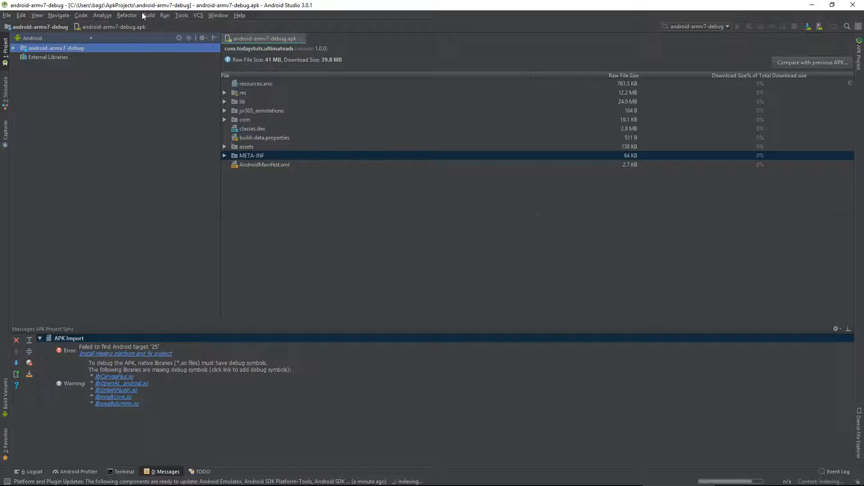
# Start Build > Generate Signed APK and choose to create a new keystore.
pyautogui.click(148, 15)
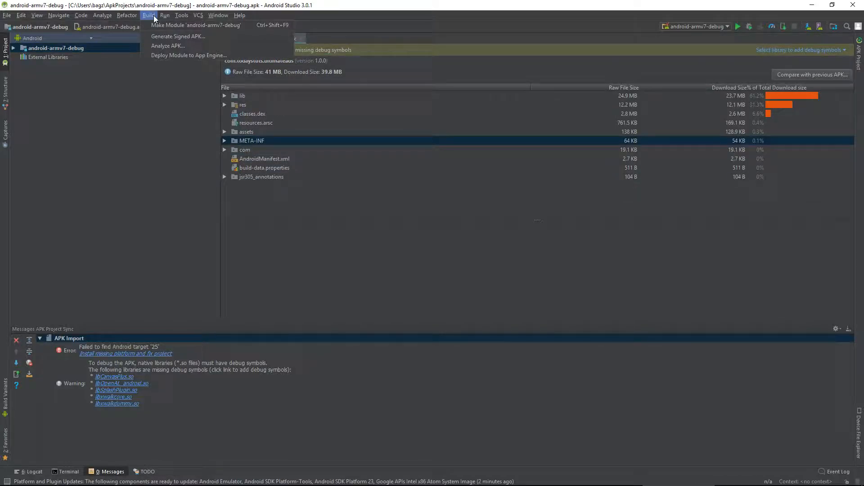
pyautogui.moveTo(178, 36)
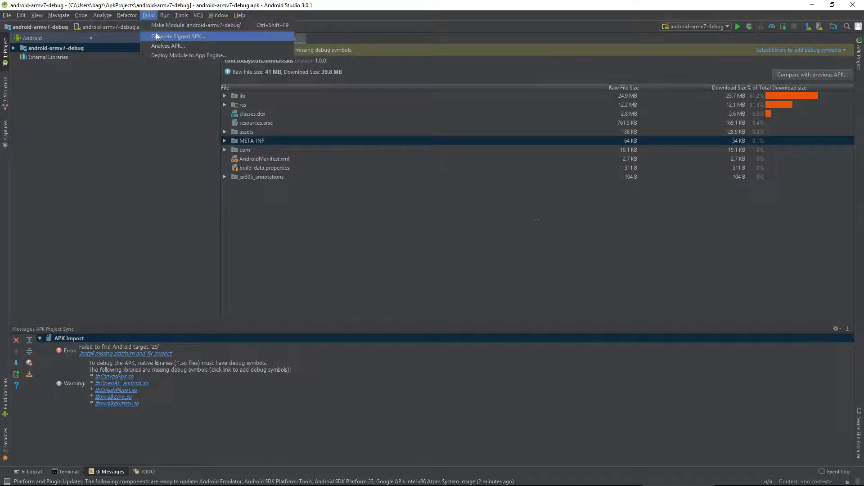
pyautogui.click(177, 36)
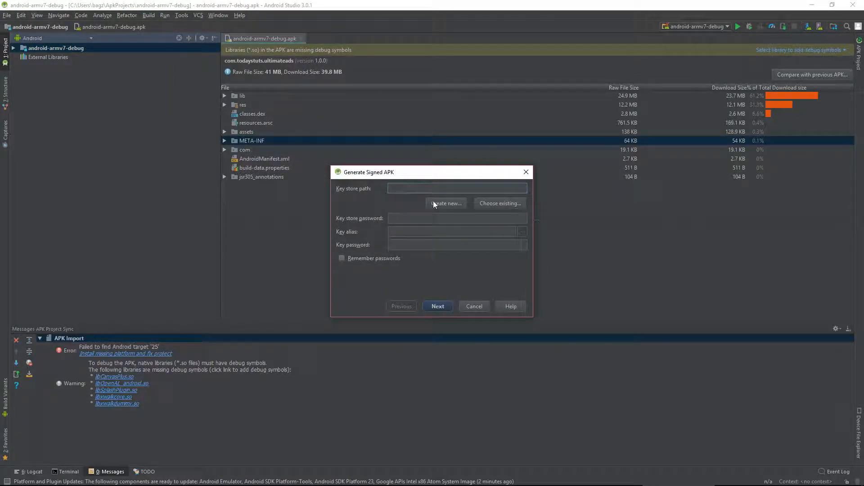
pyautogui.click(446, 203)
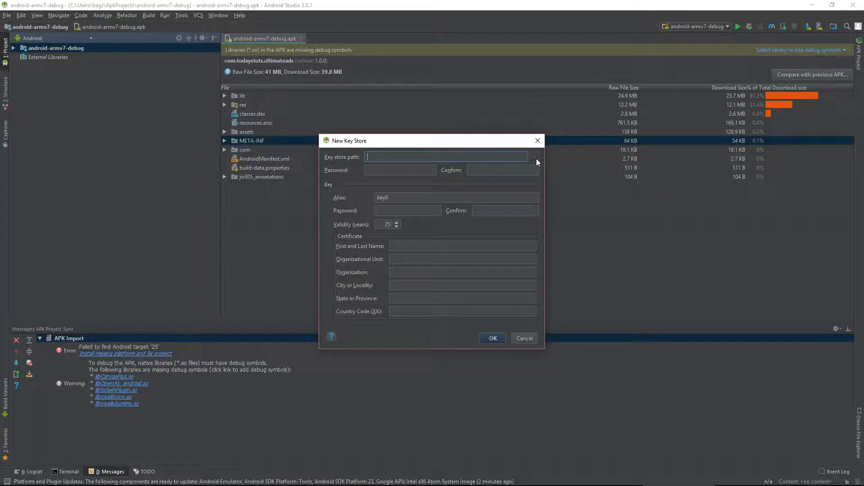
# Set the new keystore file path to Desktop\C2\mykeystore.
pyautogui.click(534, 157)
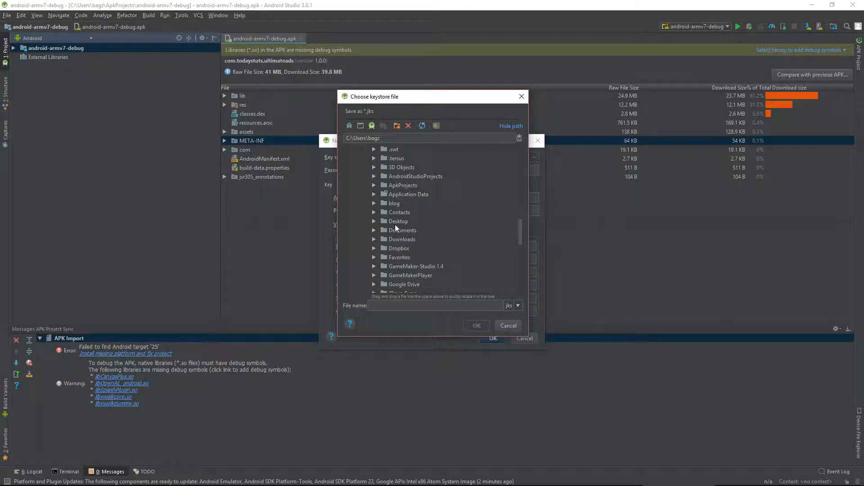
pyautogui.click(398, 221)
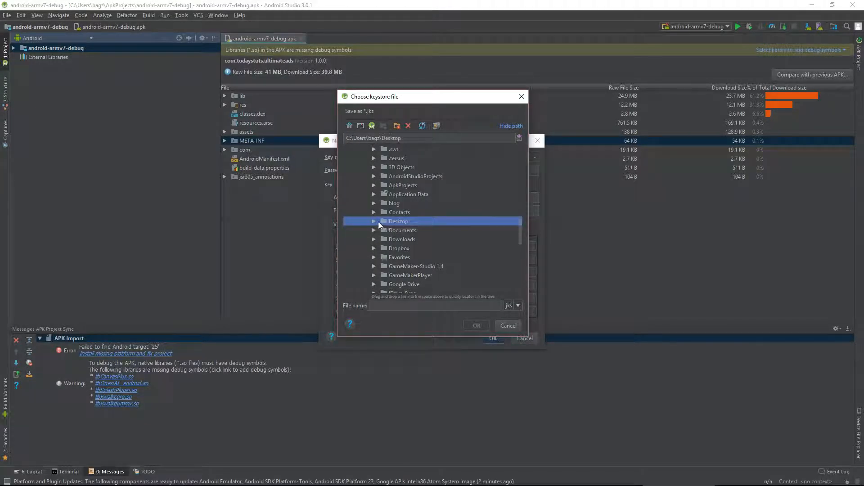
pyautogui.click(374, 221)
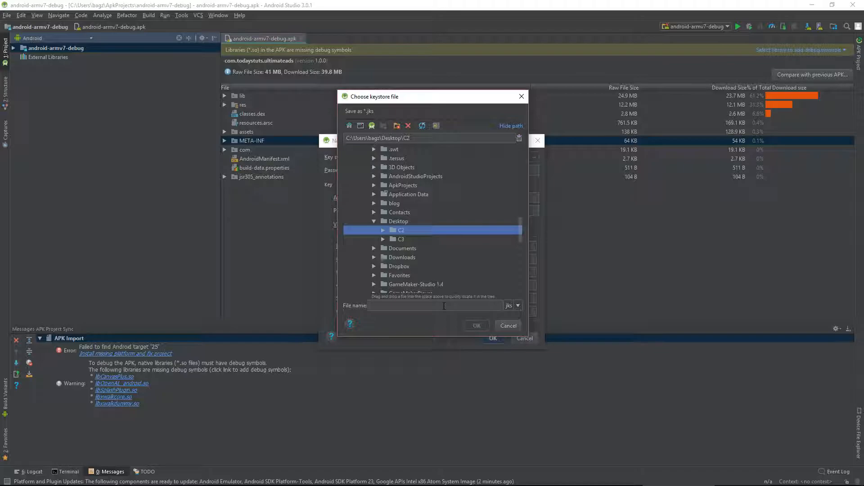
pyautogui.write('my')
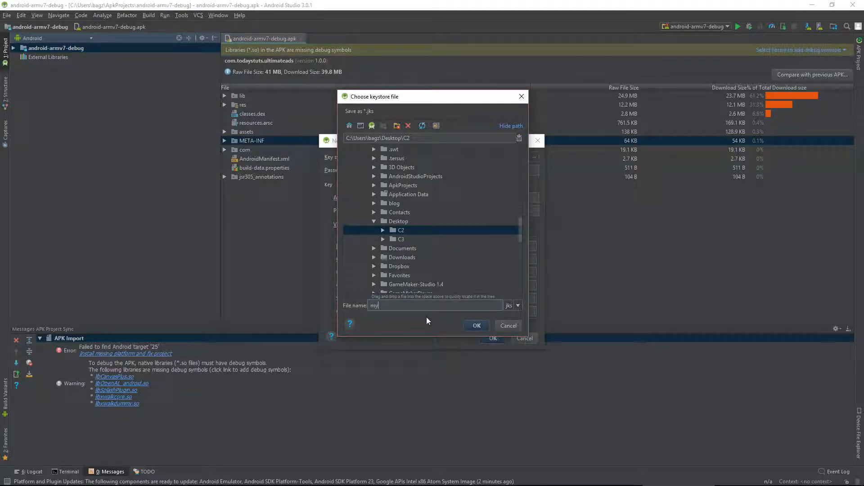
pyautogui.write('keystore')
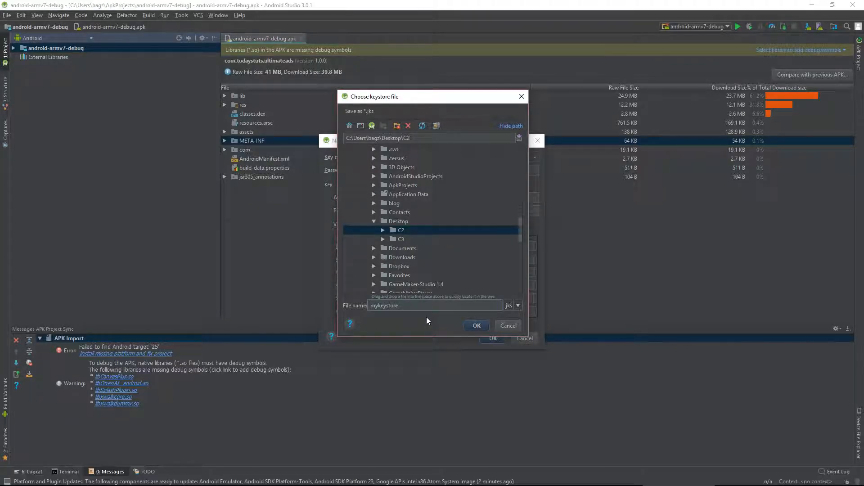
pyautogui.click(476, 325)
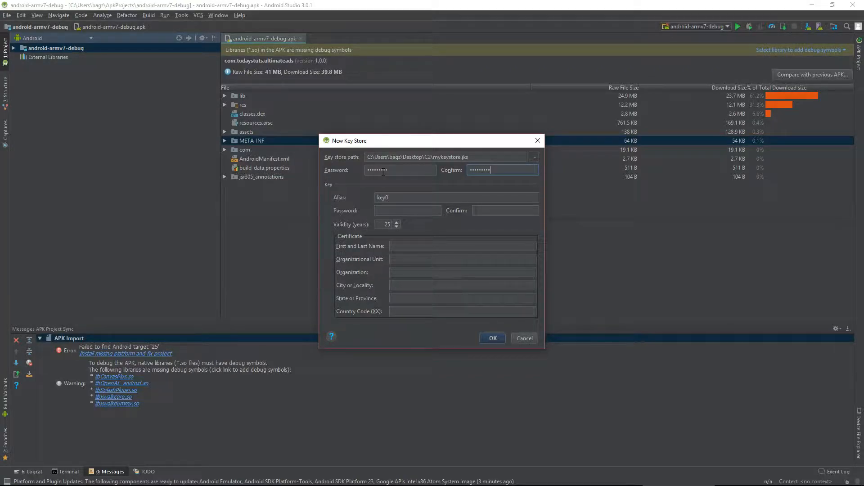
pyautogui.moveTo(395, 189)
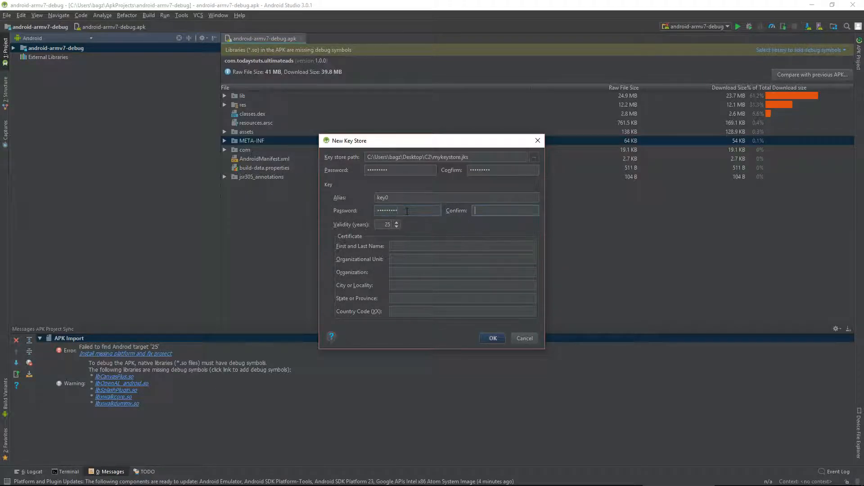
# Confirm the key password and enter certificate name 'Your Name' to create the keystore.
pyautogui.write('••••••')
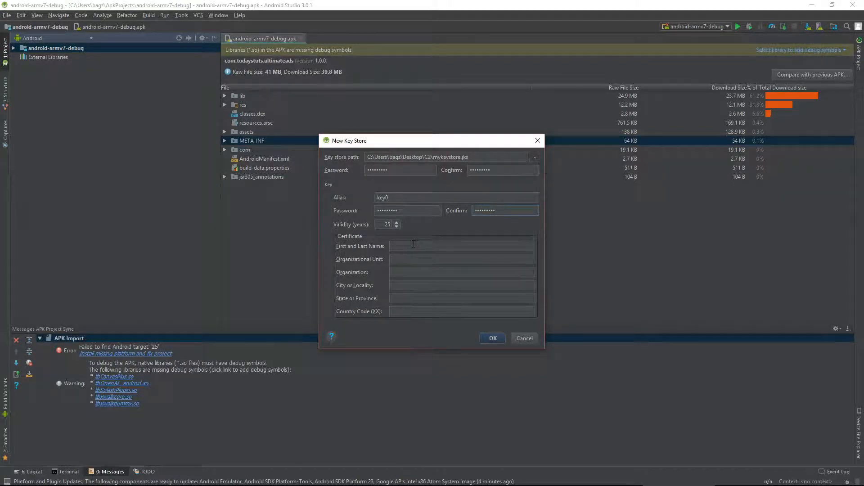
pyautogui.write('Your')
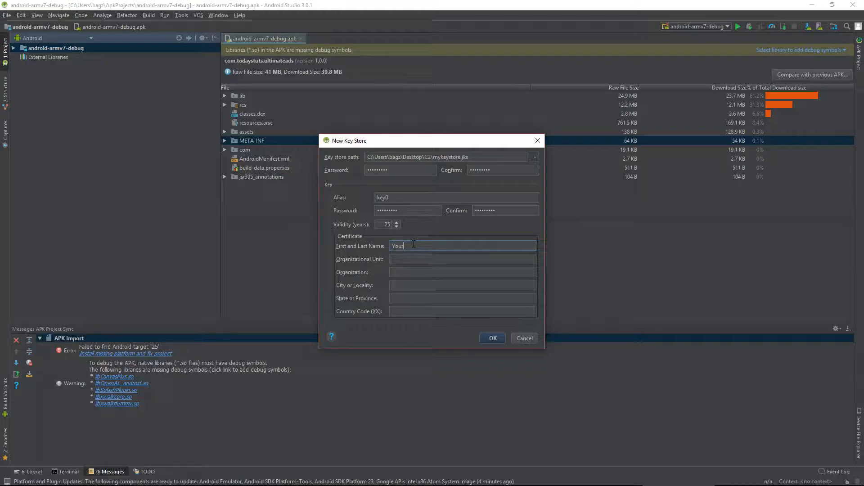
pyautogui.write('Name')
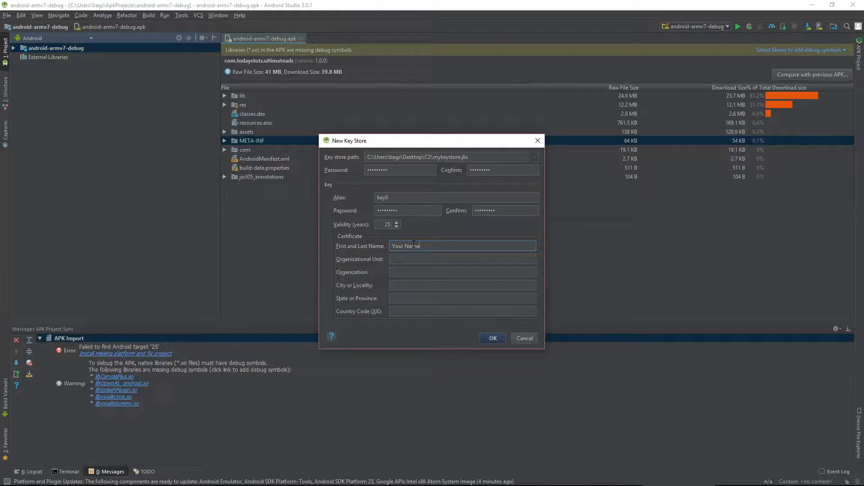
pyautogui.write('dfohisdf')
pyautogui.click(463, 272)
pyautogui.write('oishdfioshf')
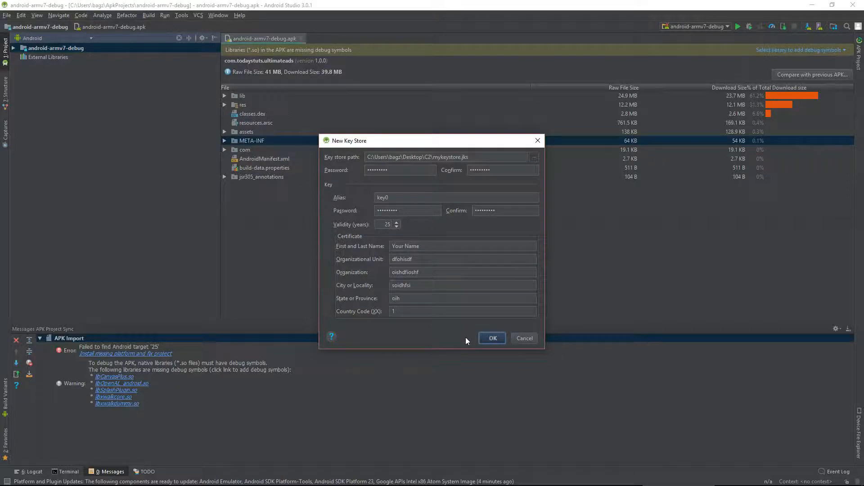
pyautogui.click(491, 338)
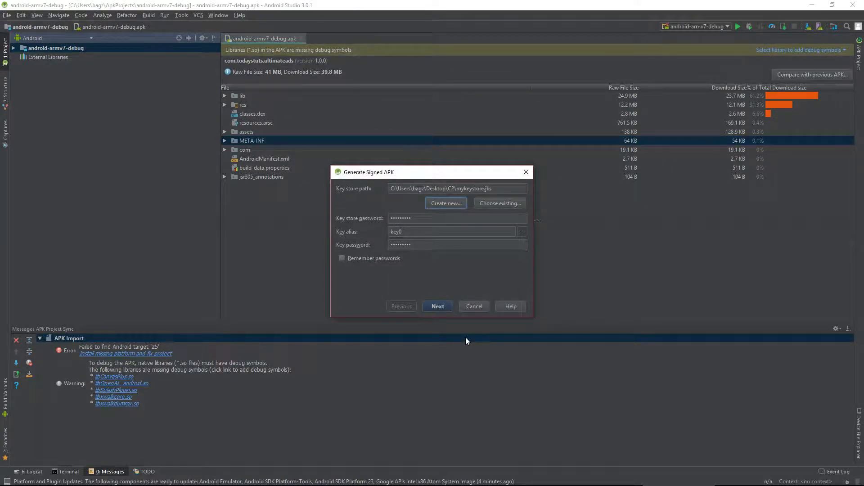
# Cancel the Generate Signed APK dialog and quit Android Studio.
pyautogui.click(473, 306)
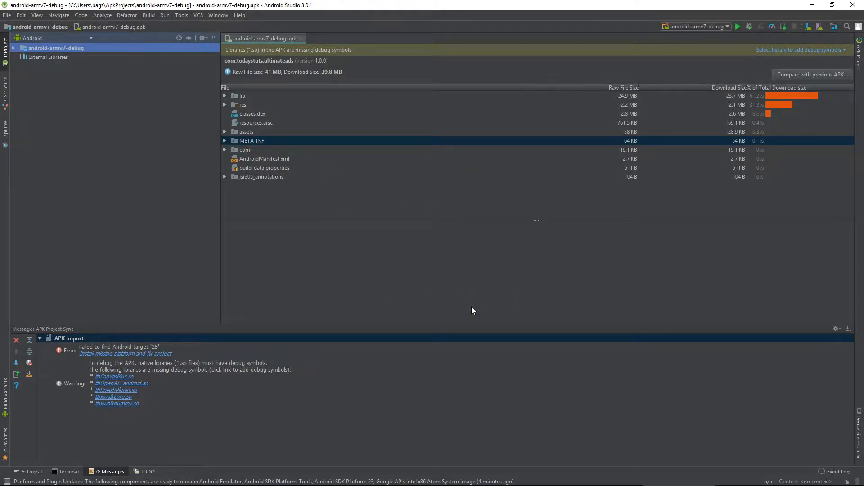
pyautogui.click(857, 5)
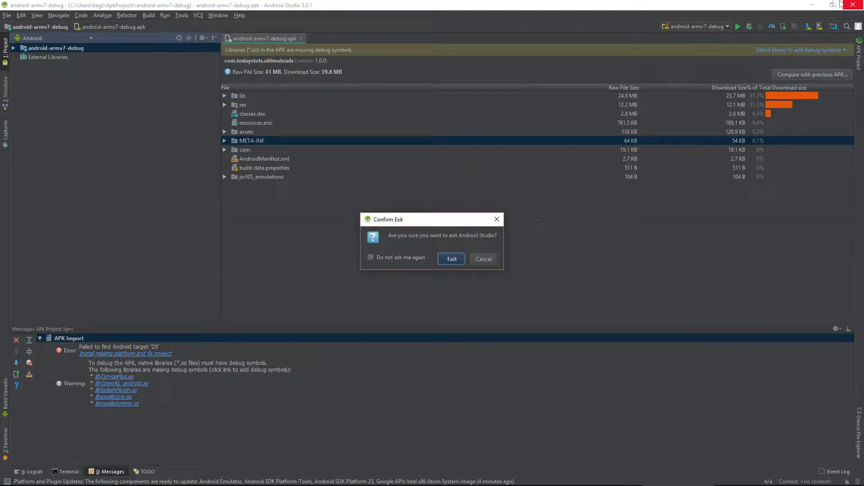
pyautogui.click(482, 260)
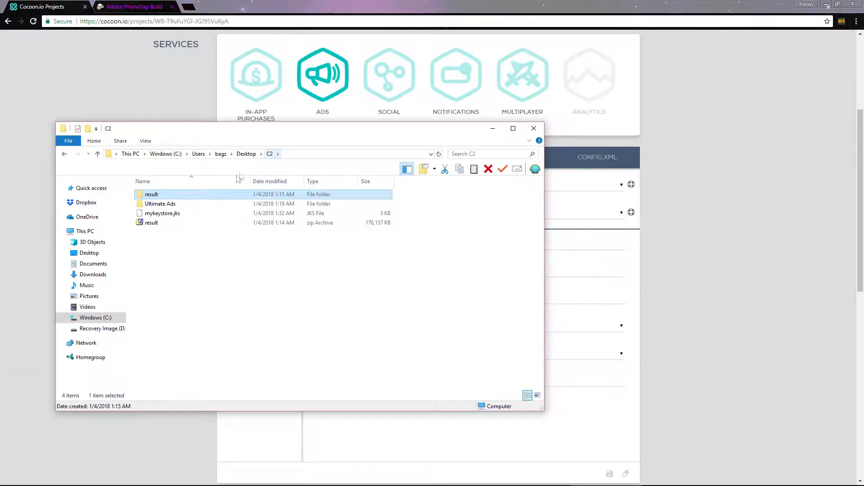
# Select mykeystore.jks in the Desktop C2 folder to view its details.
pyautogui.click(163, 214)
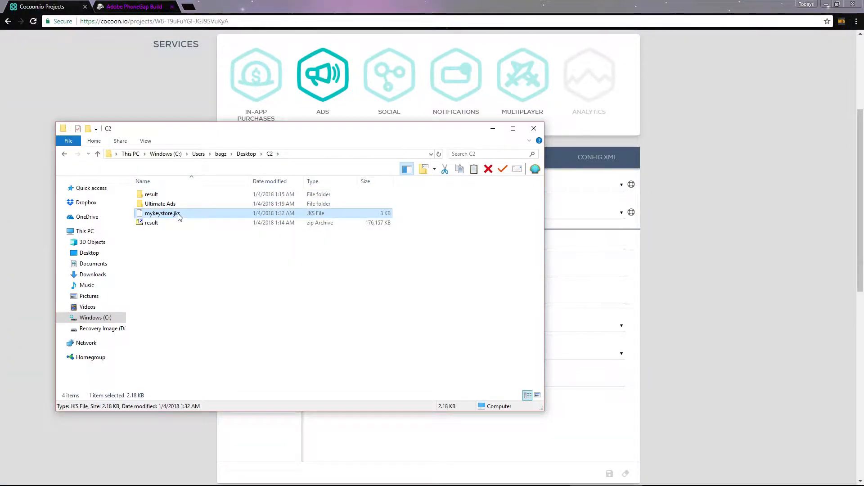
pyautogui.moveTo(200, 244)
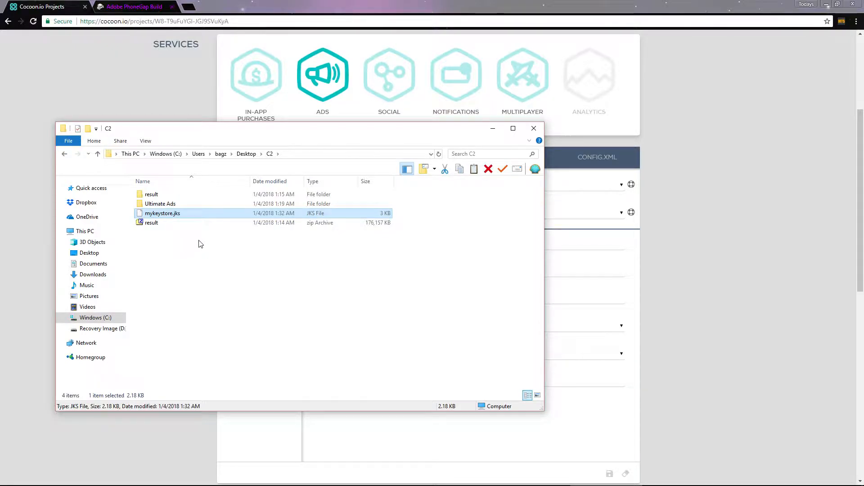
pyautogui.moveTo(196, 256)
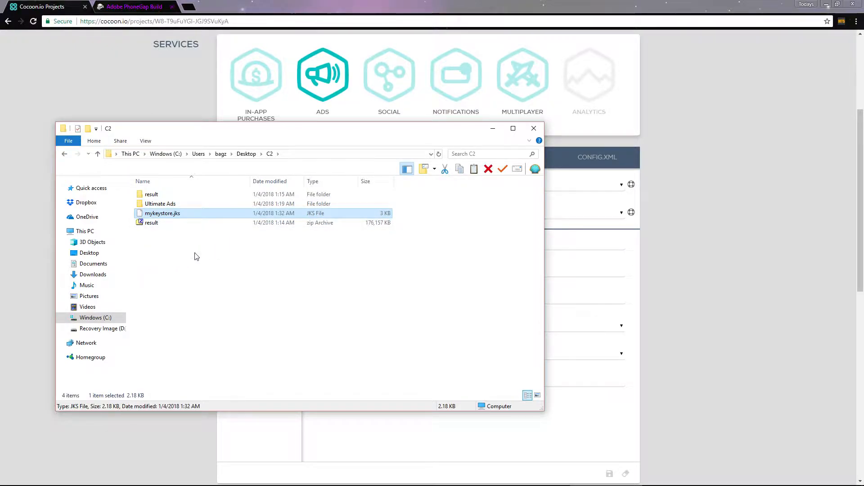